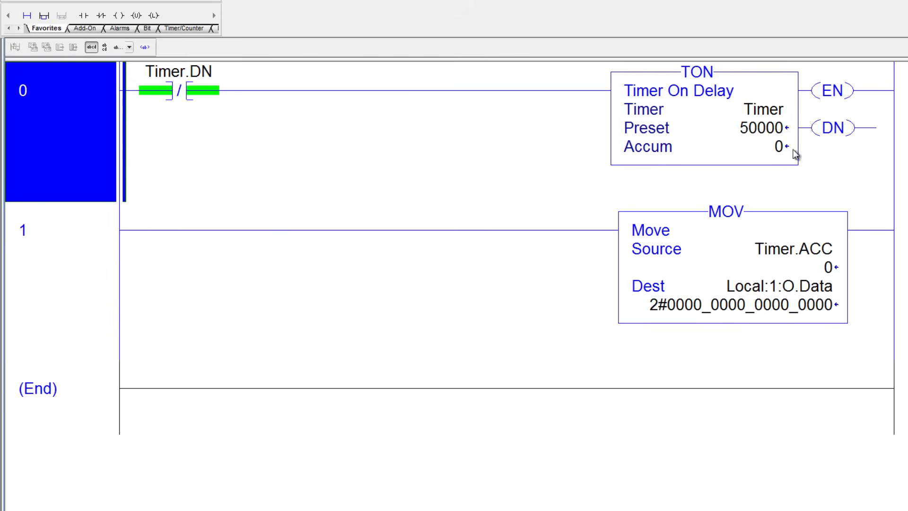
pyautogui.moveTo(832, 339)
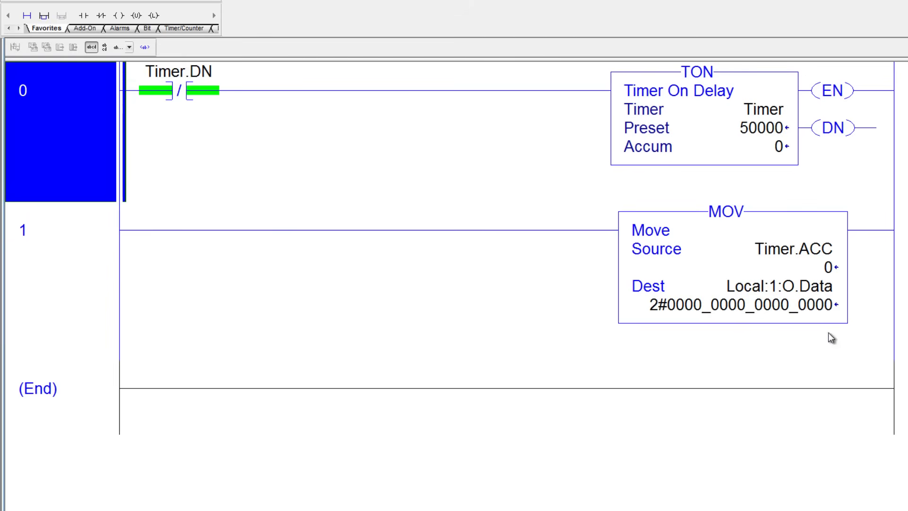
pyautogui.moveTo(787, 120)
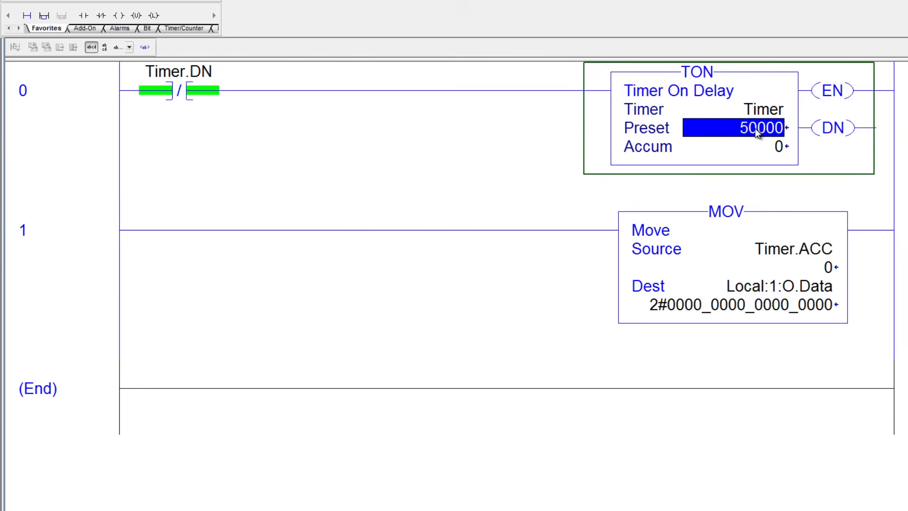
# Change the TON timer's preset from 50000 to 100.
pyautogui.write('100')
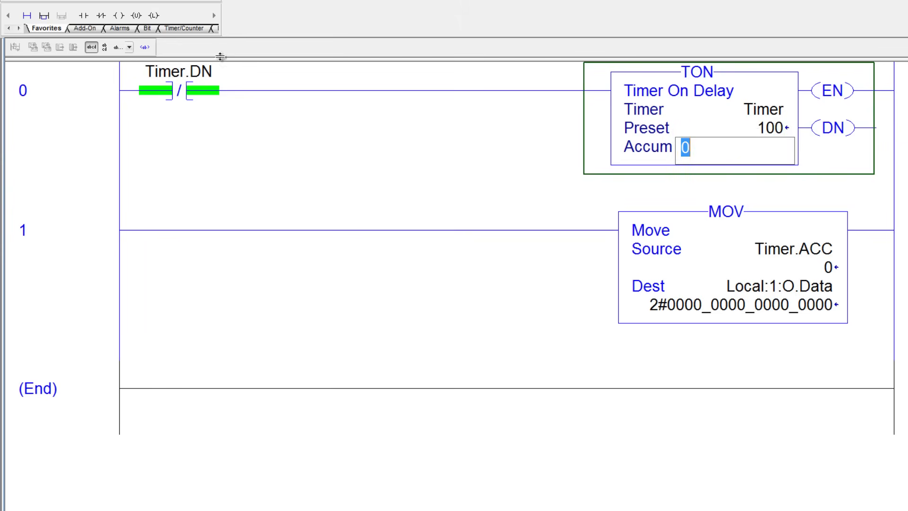
pyautogui.click(26, 16)
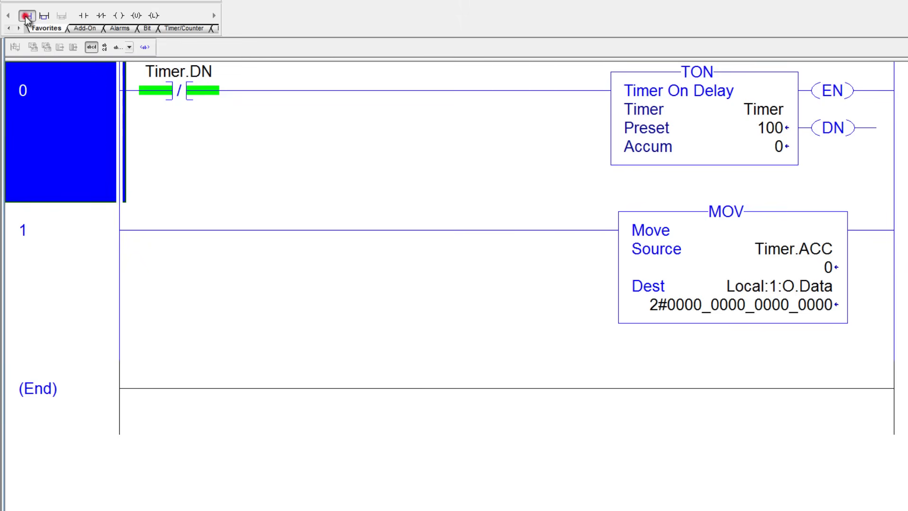
# Add a rung with an XIC contact on Timer.DN feeding a new SQO instruction.
pyautogui.click(43, 16)
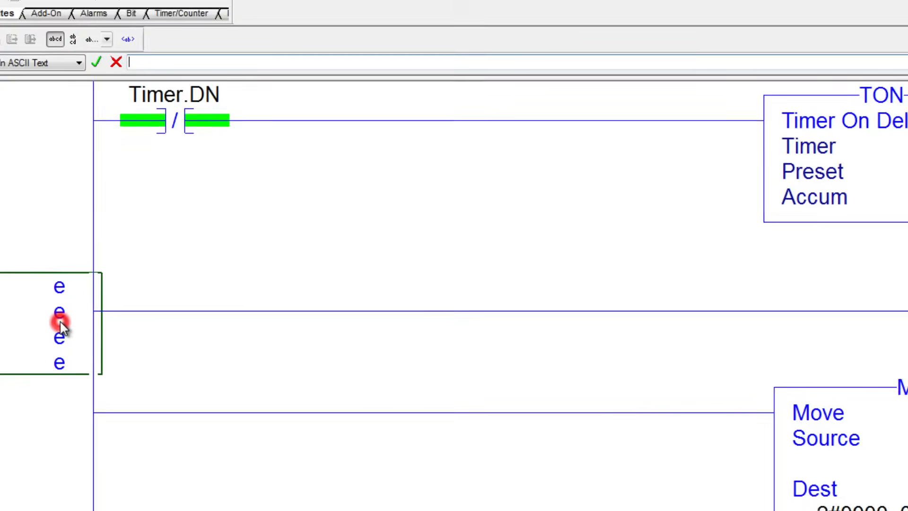
pyautogui.write('xic')
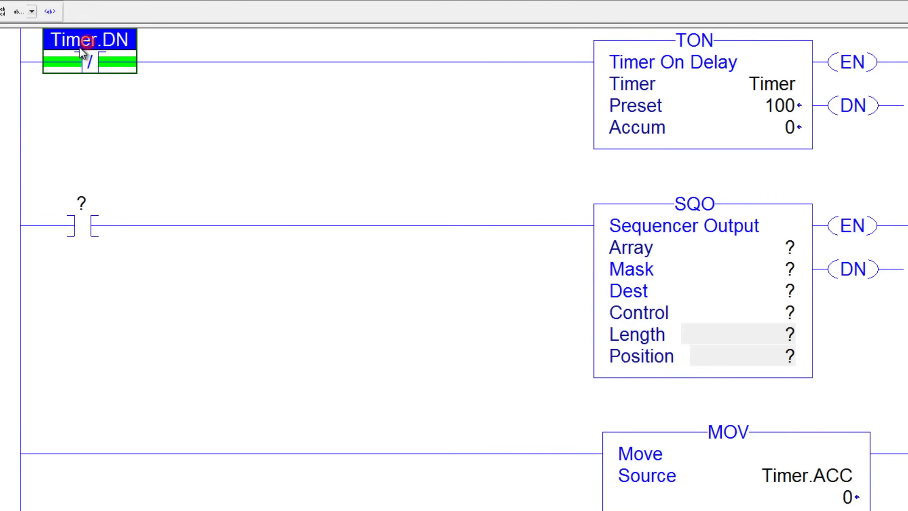
pyautogui.moveTo(90, 40); pyautogui.dragTo(125, 214)
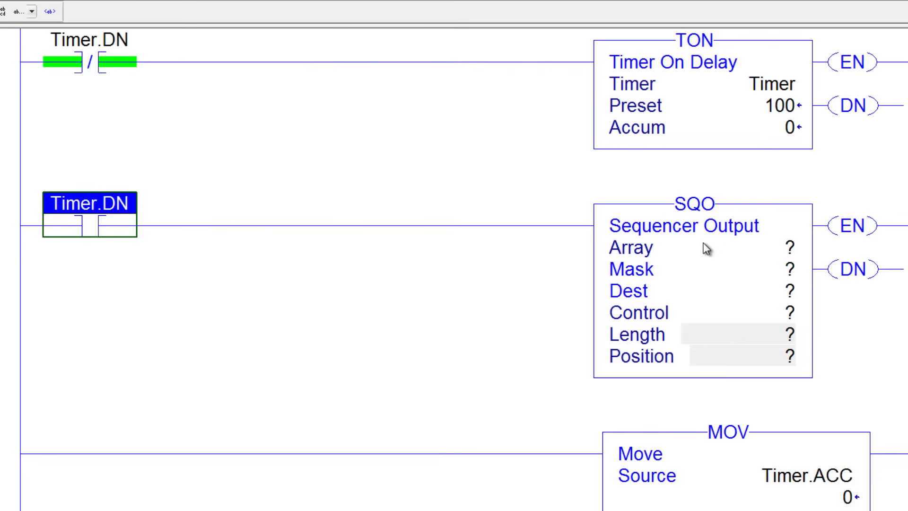
pyautogui.click(696, 247)
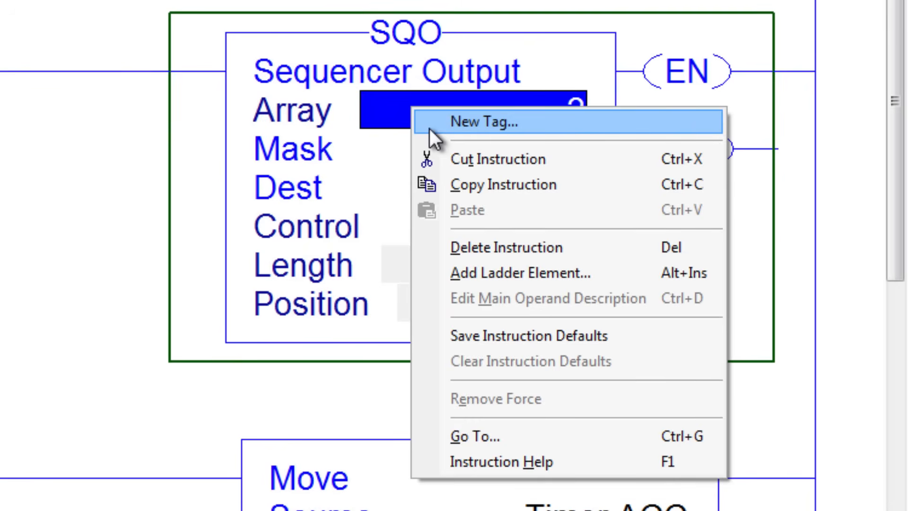
# Create the tag MyArray as DINT[30] and assign it as the SQO's Array operand.
pyautogui.click(483, 122)
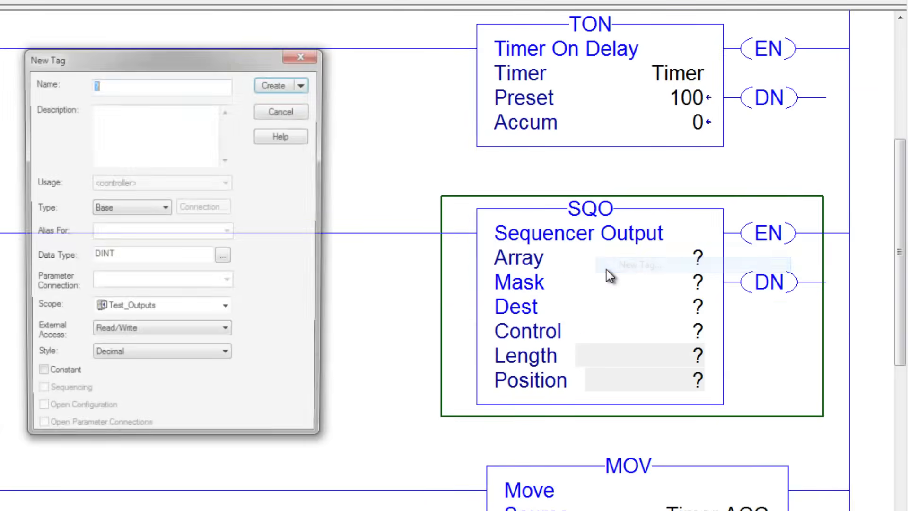
pyautogui.write('MyArray')
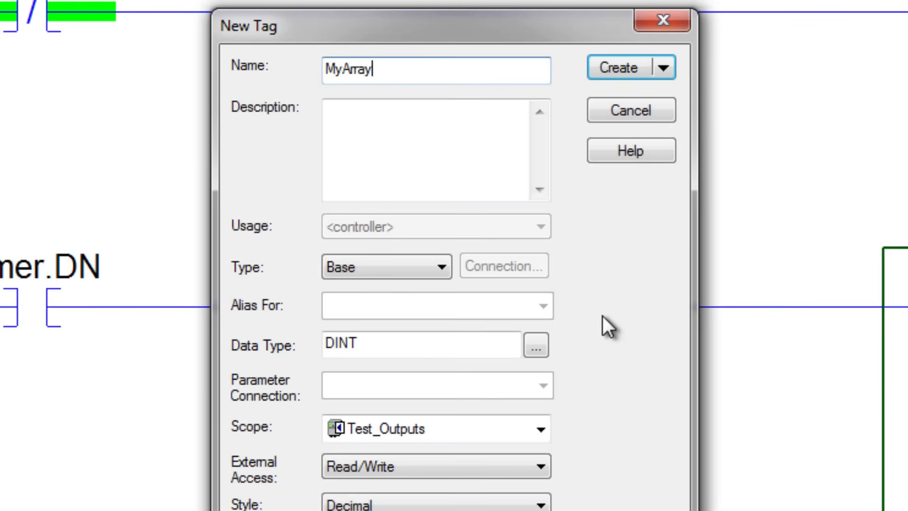
pyautogui.click(535, 345)
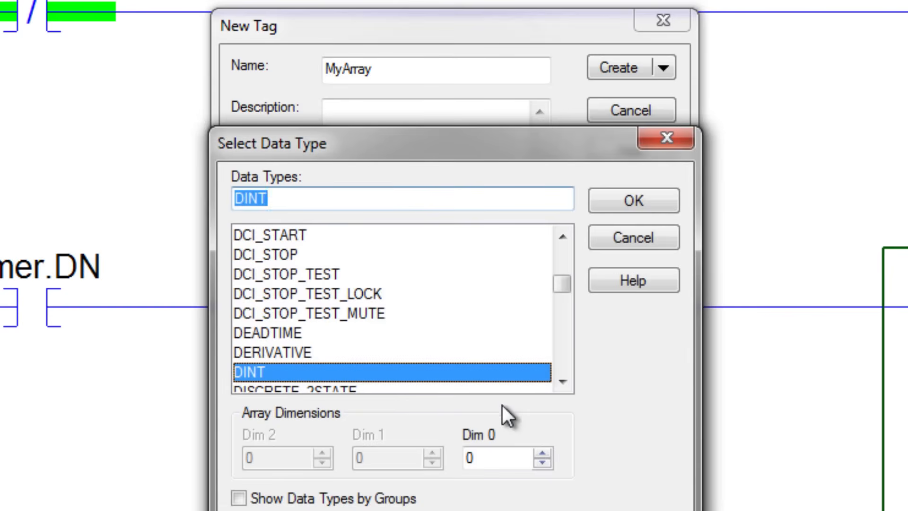
pyautogui.write('30')
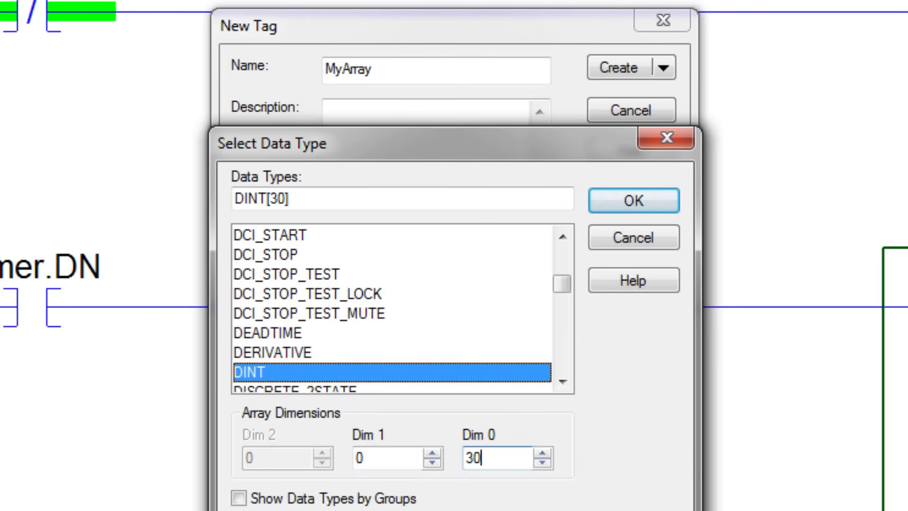
pyautogui.click(633, 200)
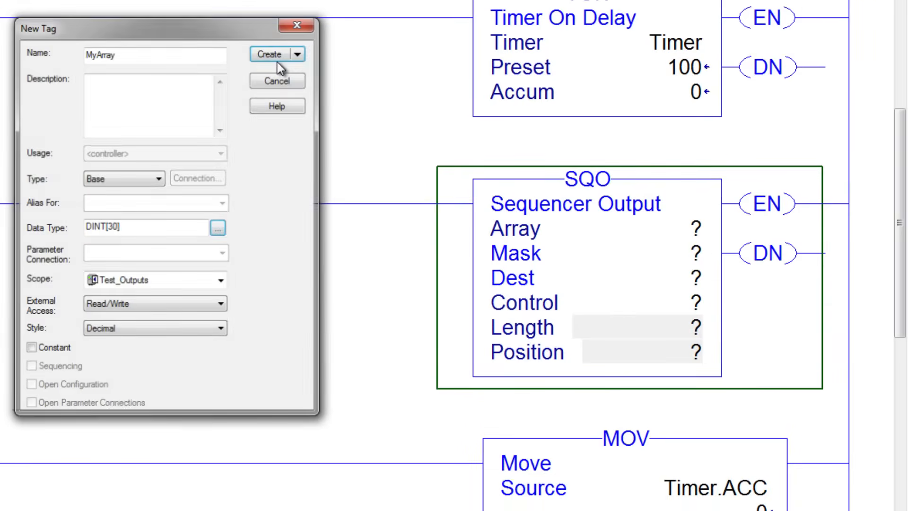
pyautogui.click(270, 54)
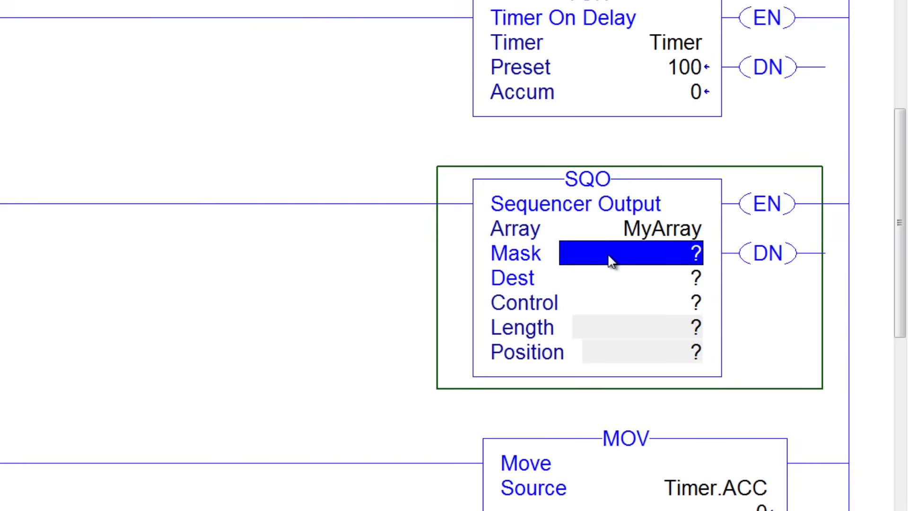
# Enter 16#ffff as the SQO's Mask operand.
pyautogui.write('1')
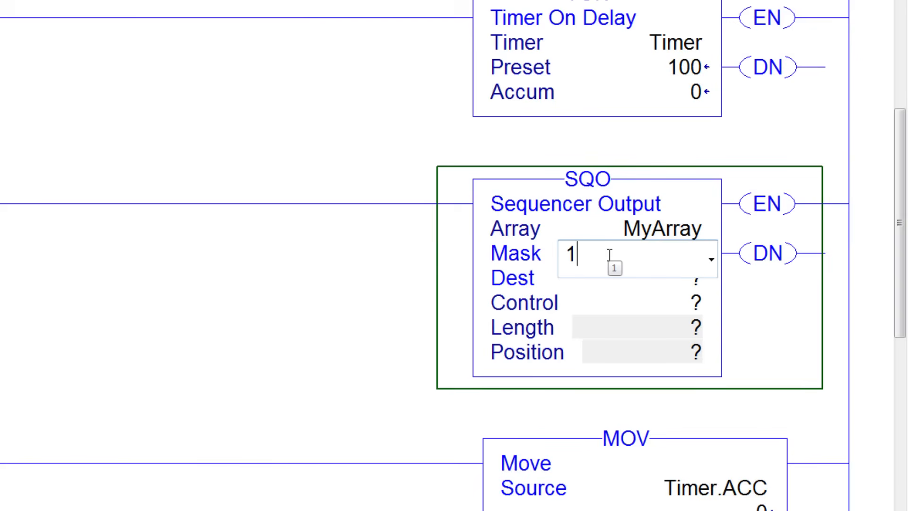
pyautogui.write('6#')
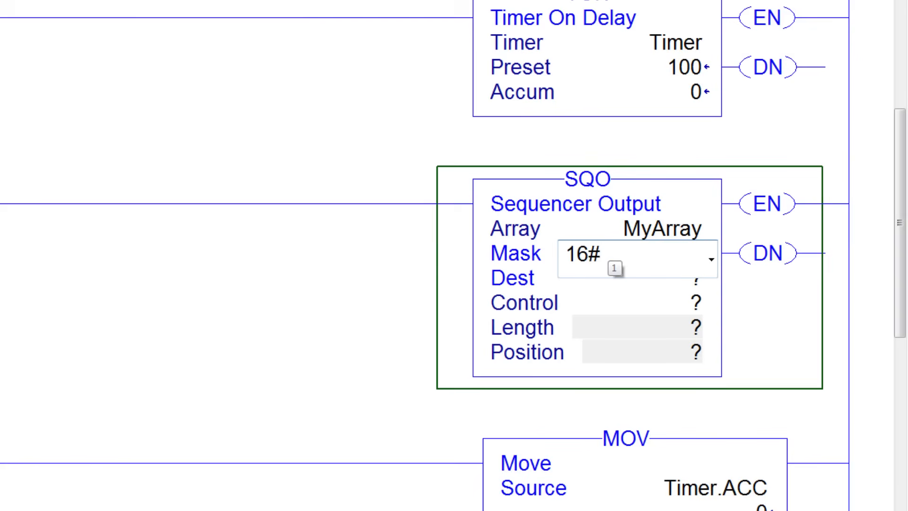
pyautogui.write('ffff')
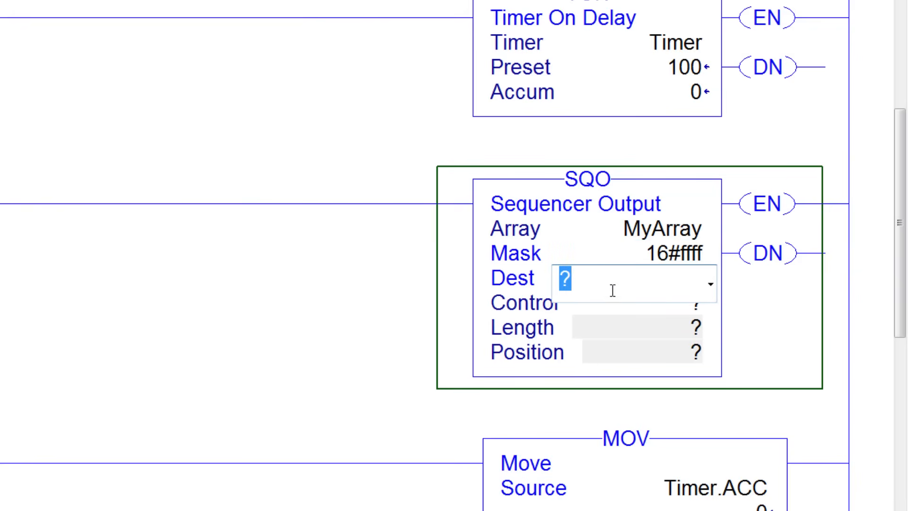
pyautogui.moveTo(606, 288)
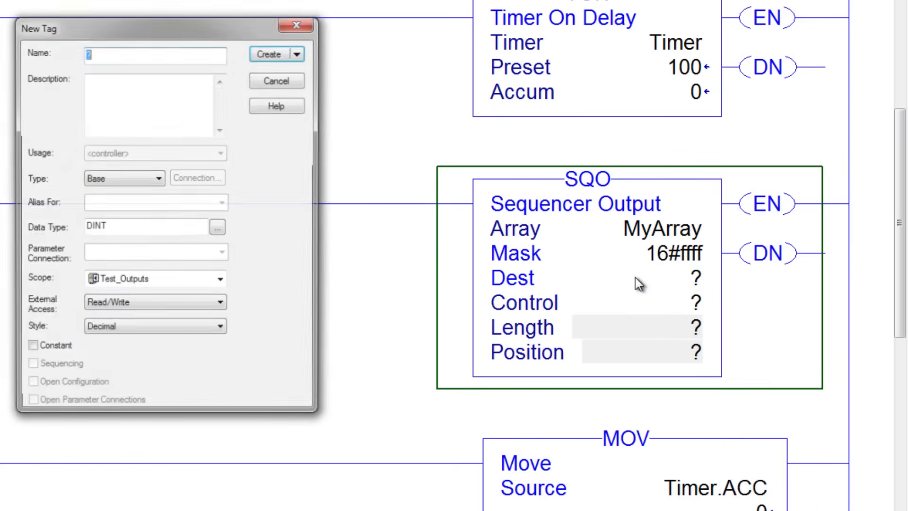
# Create the DINT tag MOutputs as the SQO's Dest operand.
pyautogui.write('MOutputs')
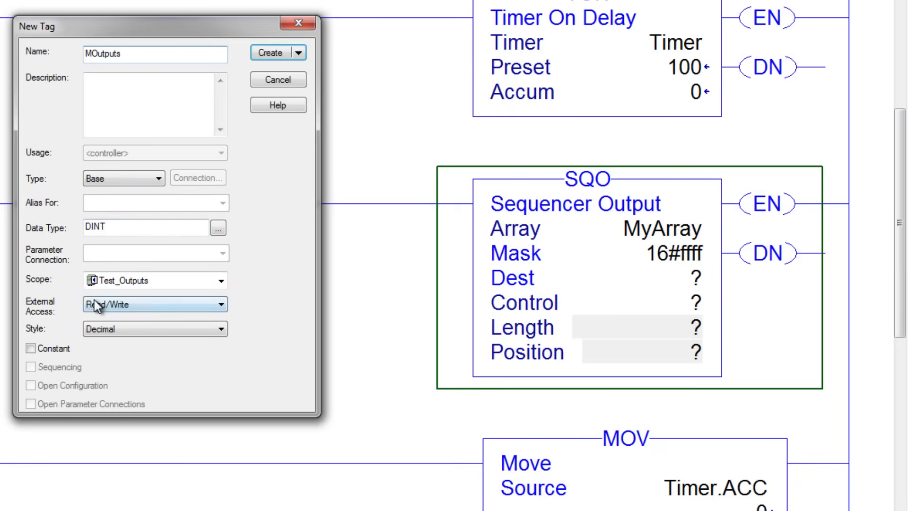
pyautogui.click(268, 52)
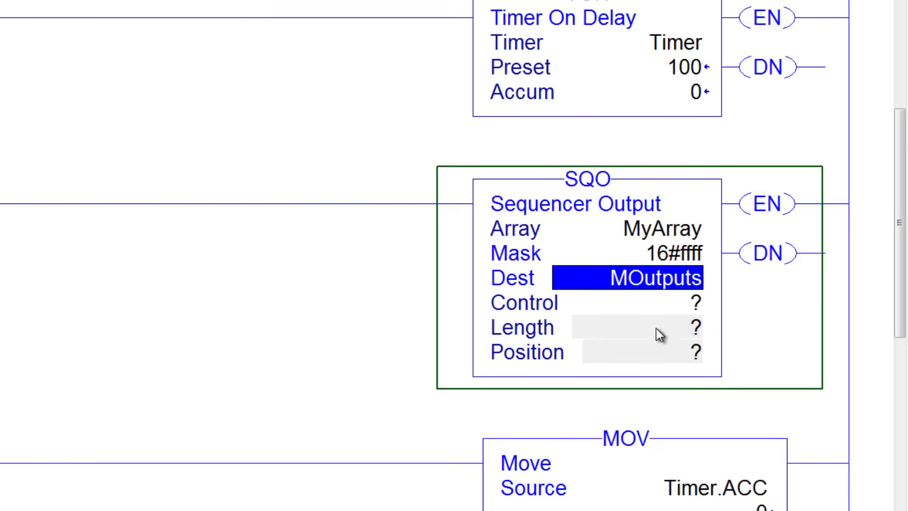
pyautogui.moveTo(630, 319)
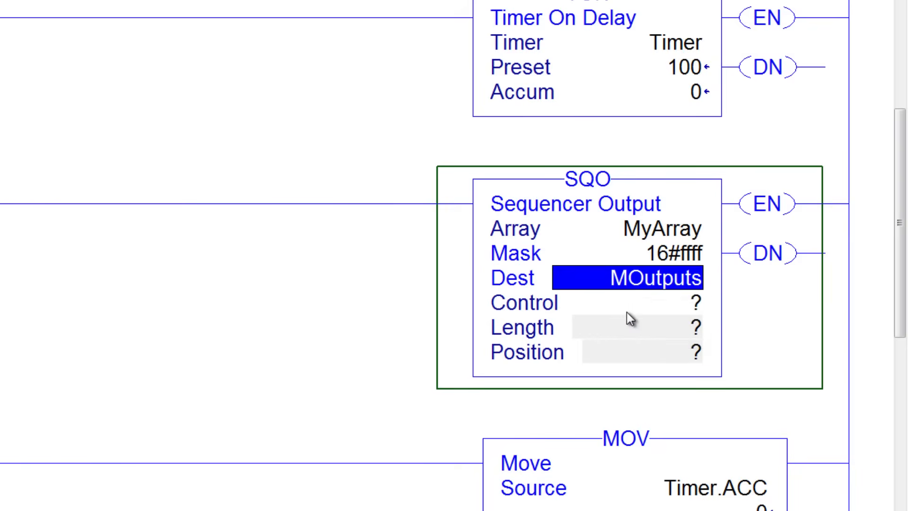
pyautogui.click(636, 303)
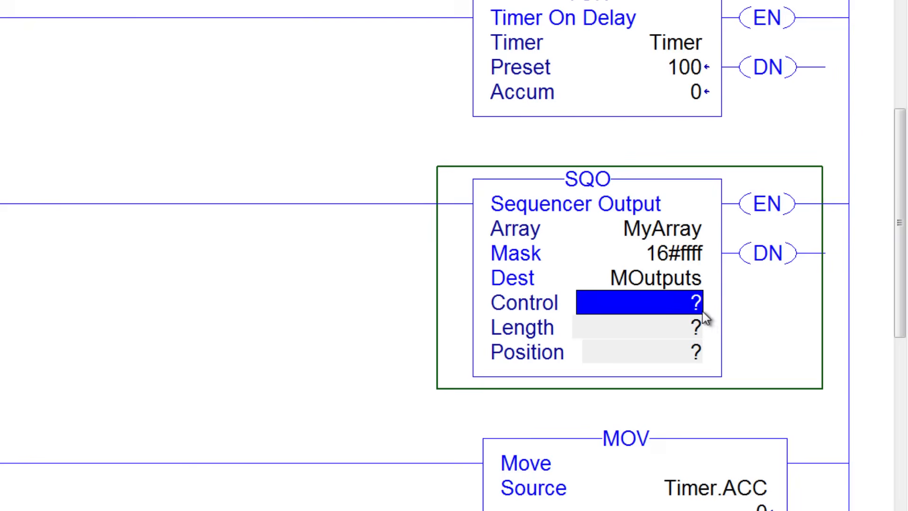
pyautogui.moveTo(690, 321)
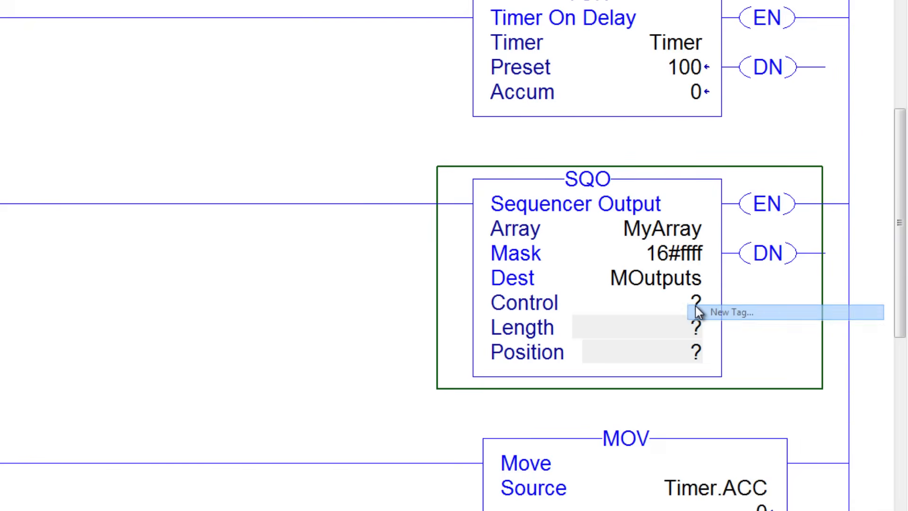
# Create CONTROL tag MySQO for the SQO and set Length 14, Position 0.
pyautogui.click(731, 311)
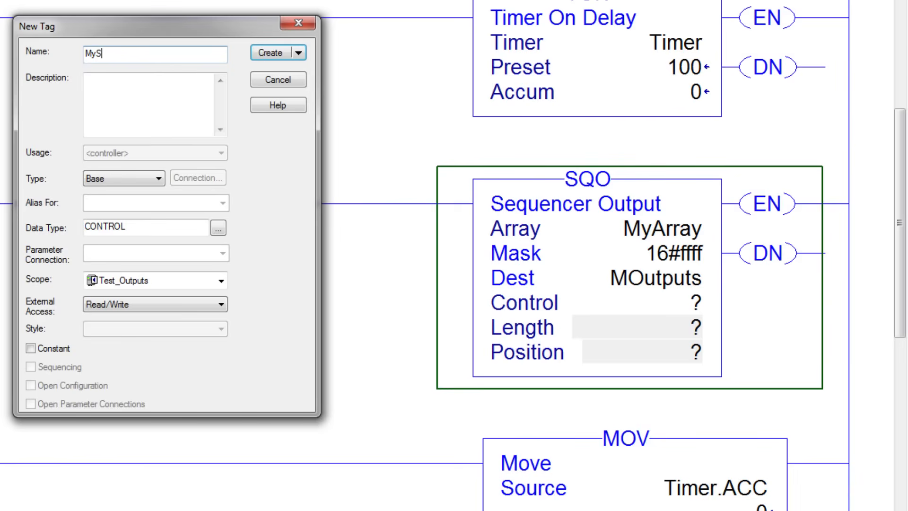
pyautogui.write('QO')
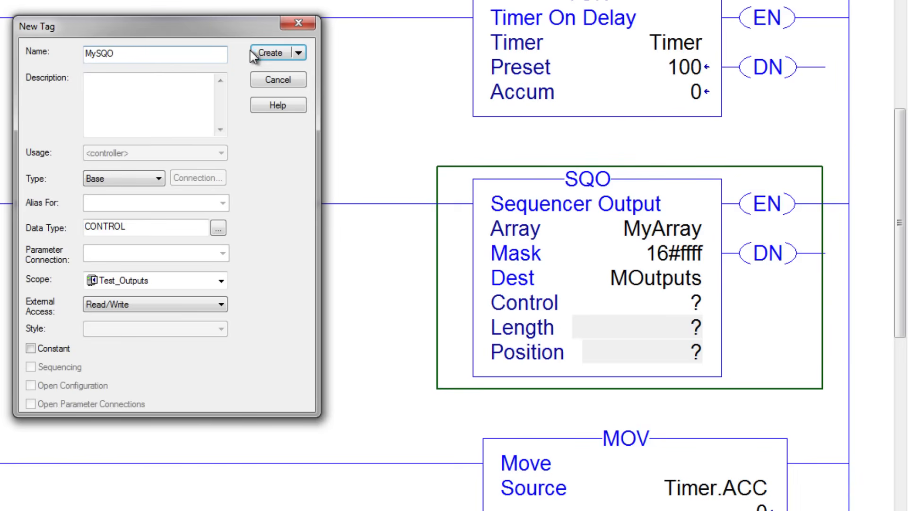
pyautogui.click(270, 53)
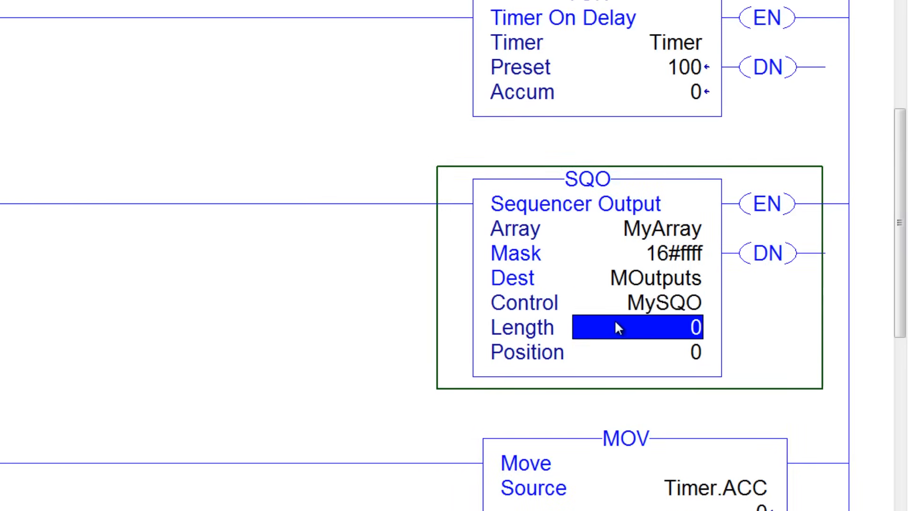
pyautogui.write('14')
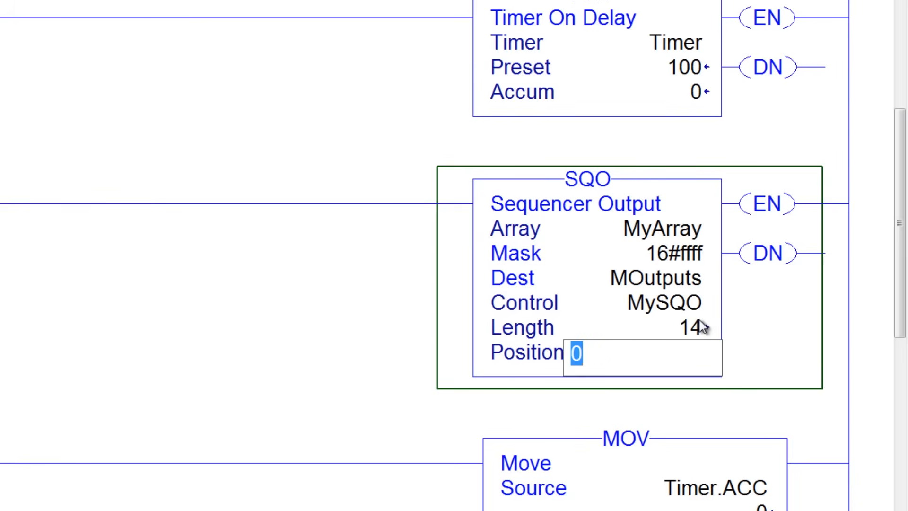
pyautogui.scroll(-3)
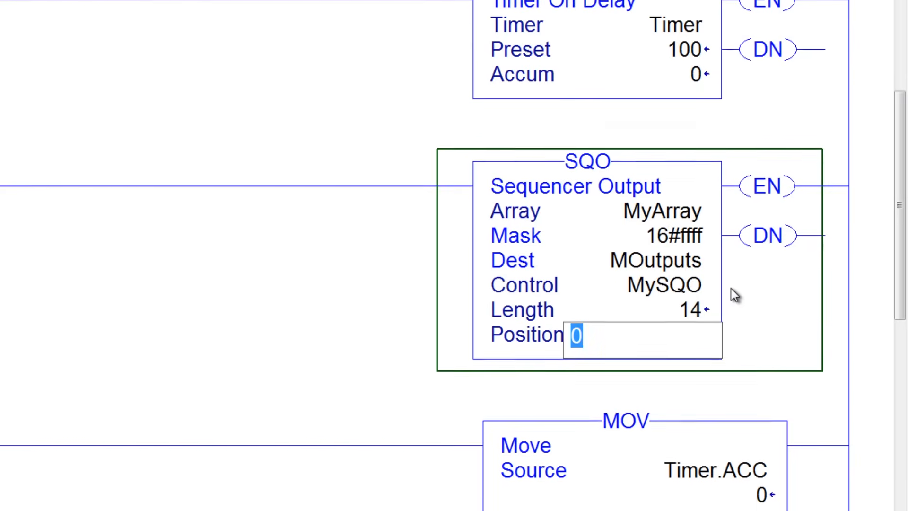
pyautogui.scroll(-3)
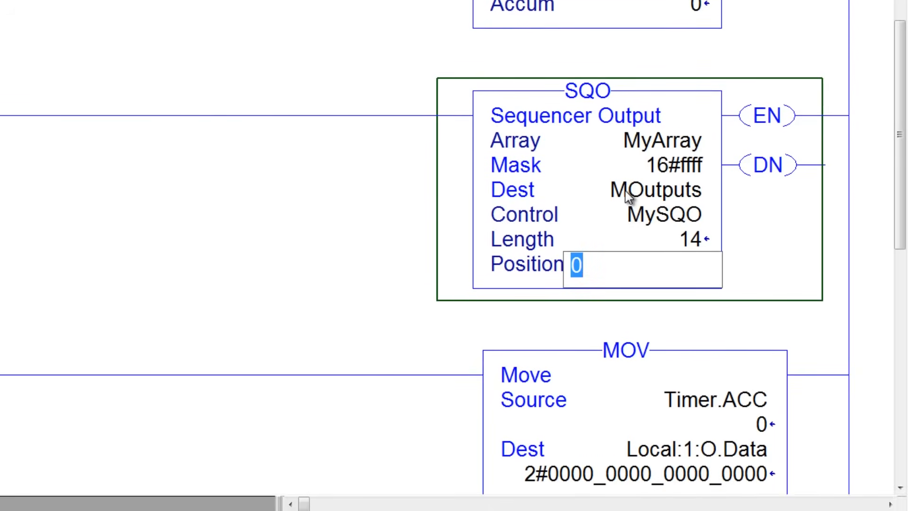
pyautogui.moveTo(763, 393)
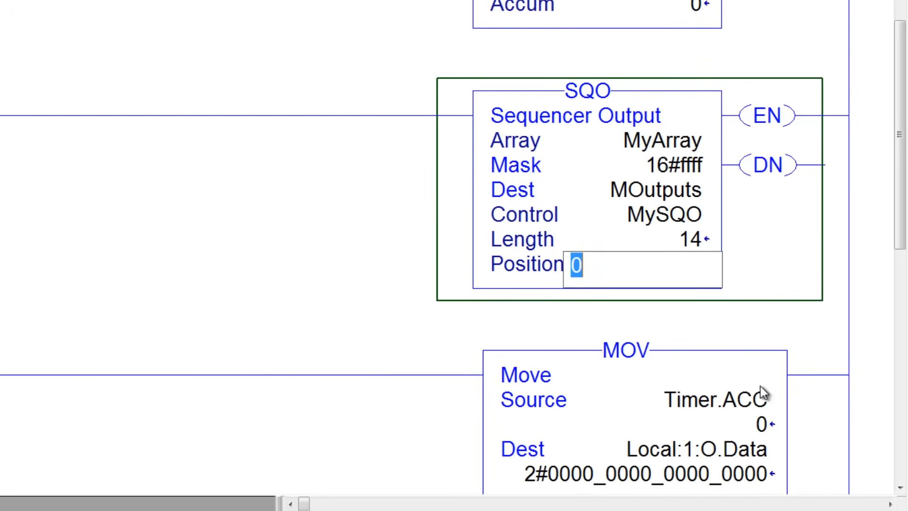
pyautogui.moveTo(678, 453)
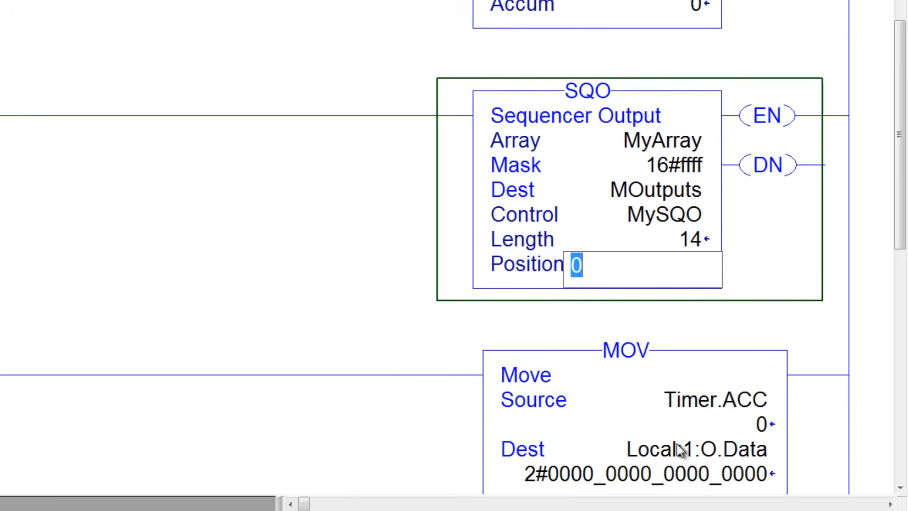
pyautogui.click(643, 399)
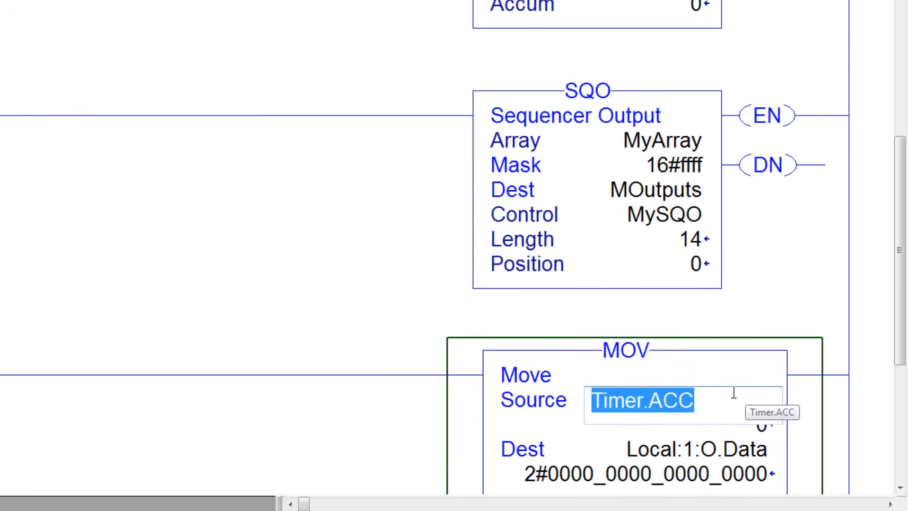
# Replace the MOV source Timer.ACC with MOutputs.
pyautogui.write('moutputs')
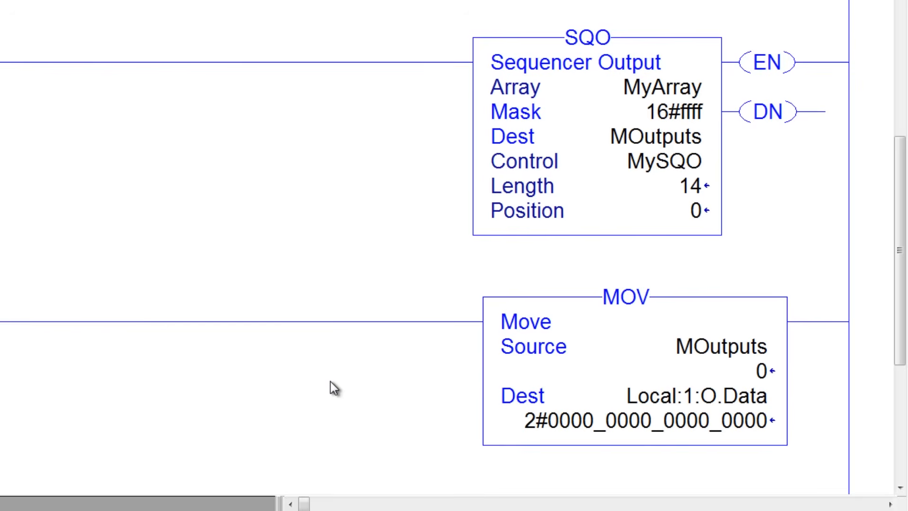
pyautogui.click(660, 87)
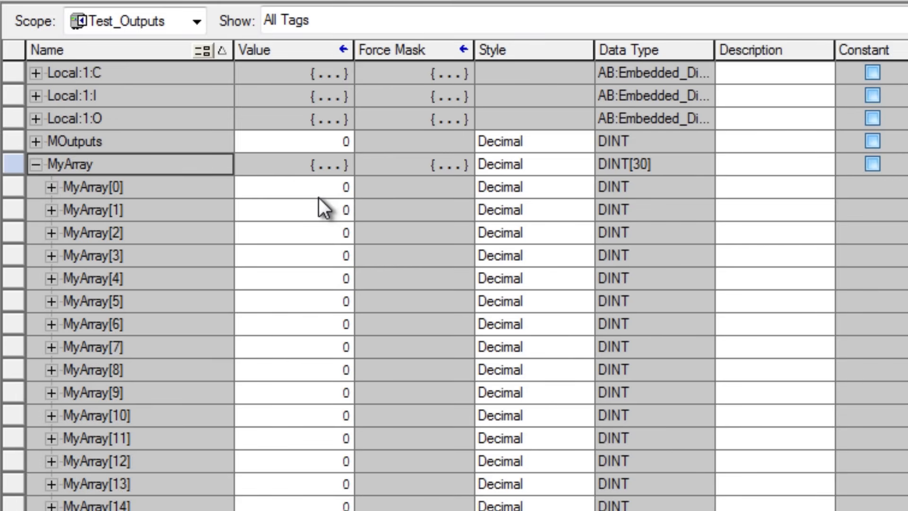
pyautogui.moveTo(92, 200)
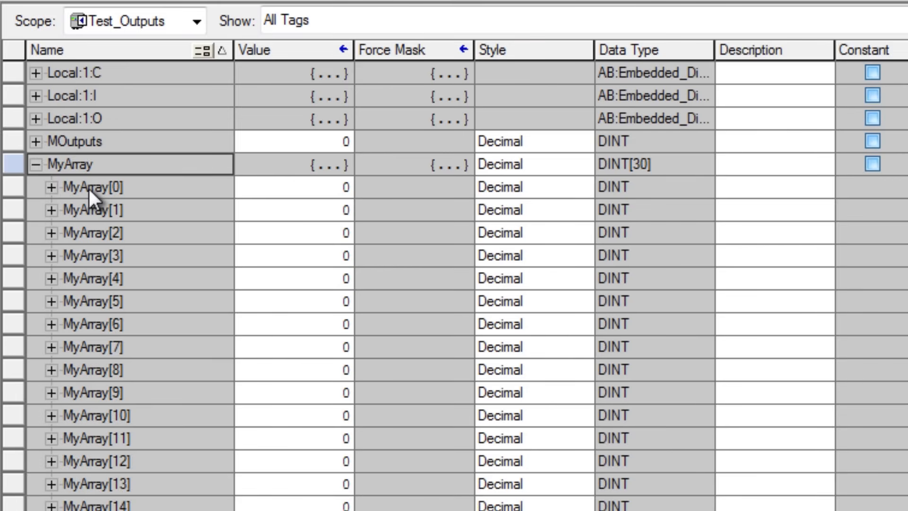
# Fill MyArray[1]–[14] with 1, 2, 4, 8, 16, 32, 64, 128, 64, 32, 16, 8, 4, 2.
pyautogui.scroll(-3)
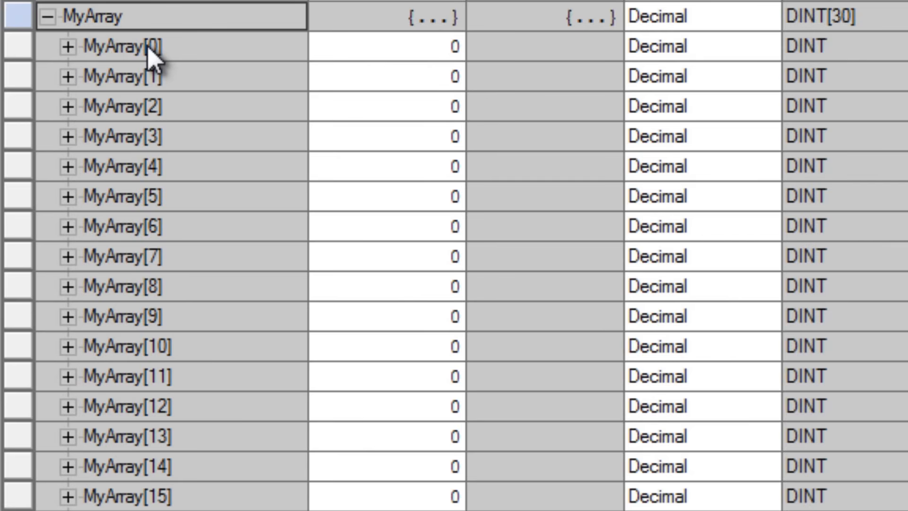
pyautogui.moveTo(153, 85)
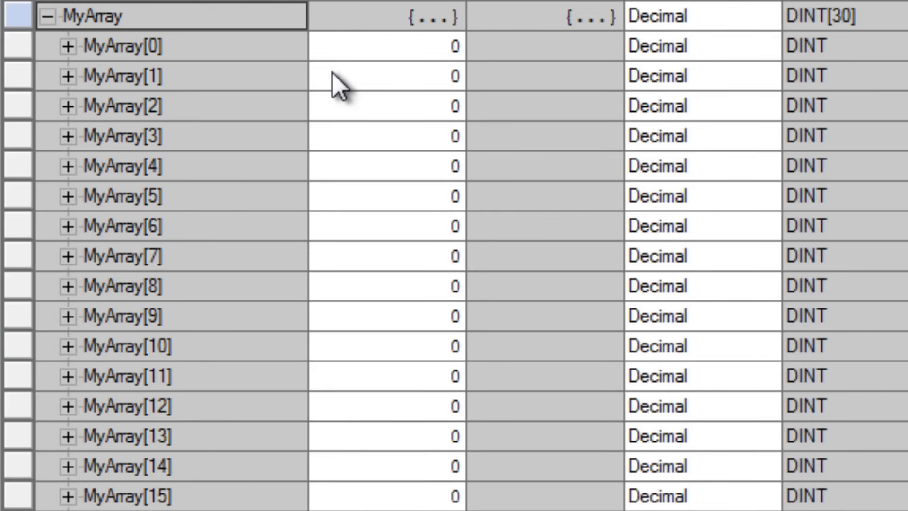
pyautogui.click(385, 76)
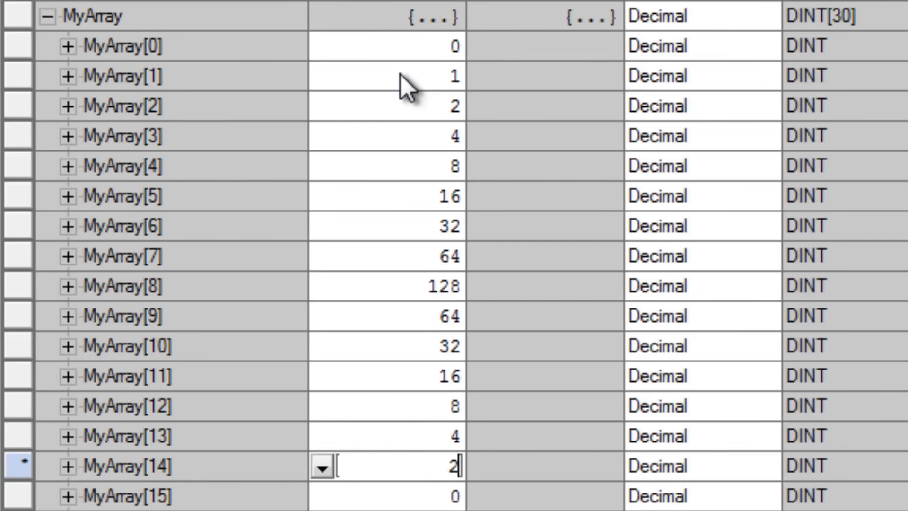
pyautogui.click(394, 75)
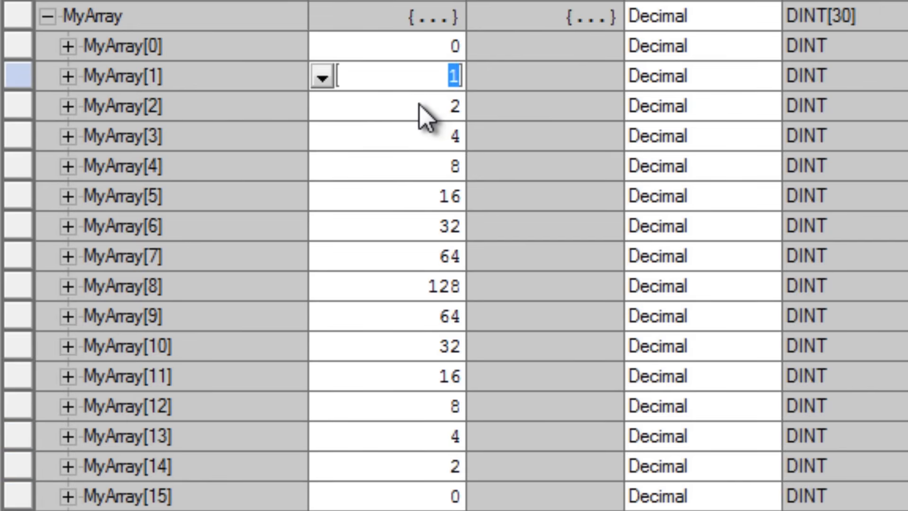
pyautogui.moveTo(196, 458)
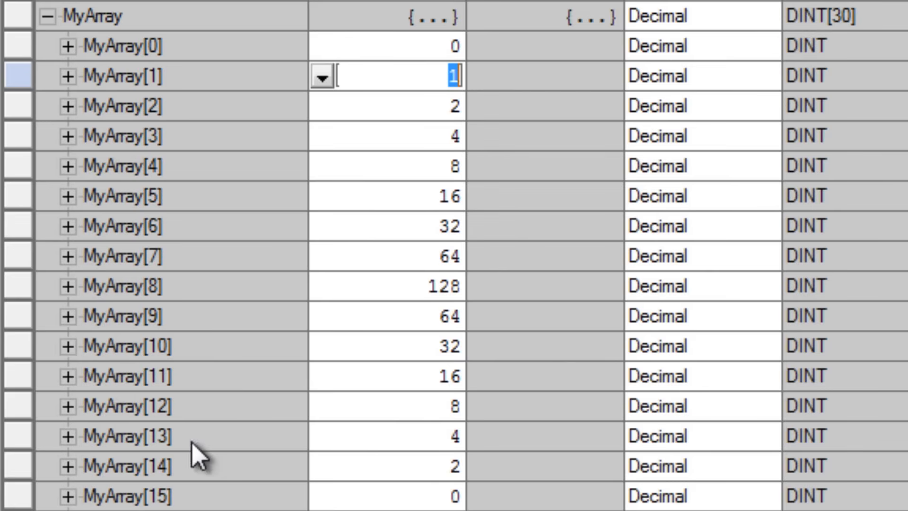
pyautogui.moveTo(185, 133)
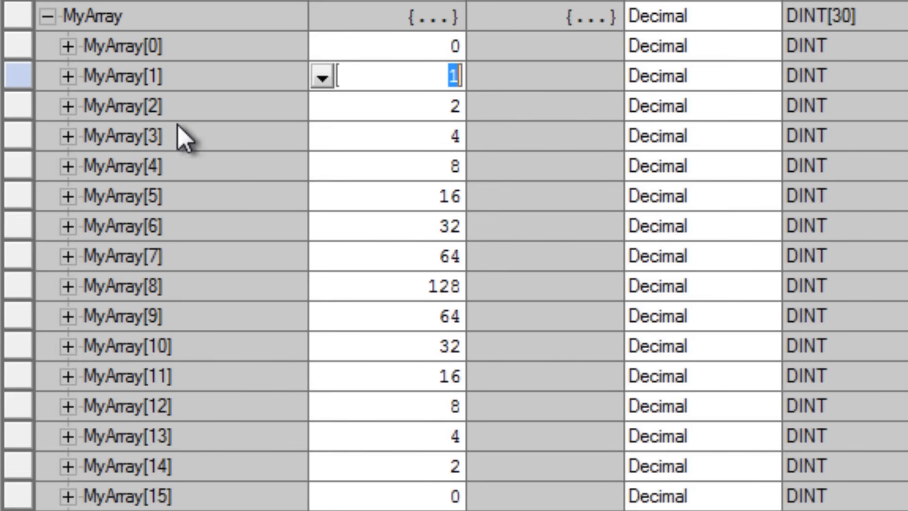
pyautogui.moveTo(243, 489)
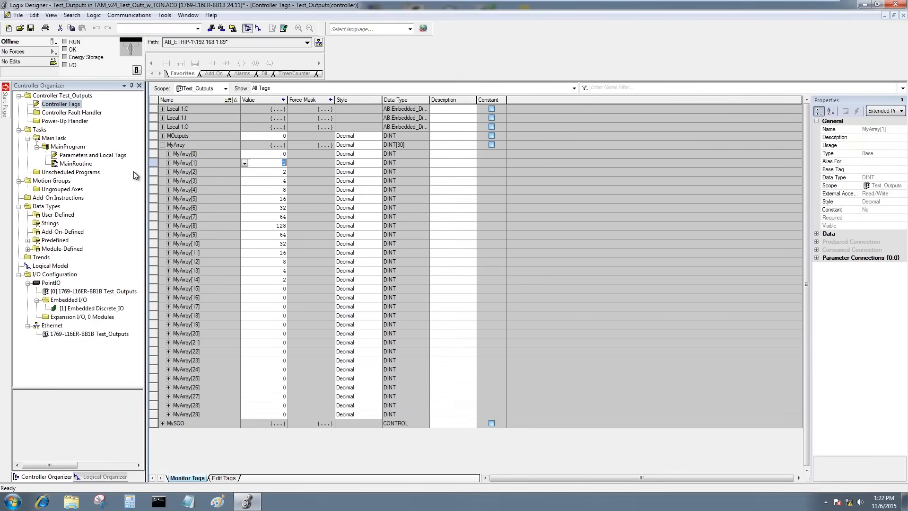
# Save the project as TestSQO.ACD in the Projects folder.
pyautogui.click(19, 14)
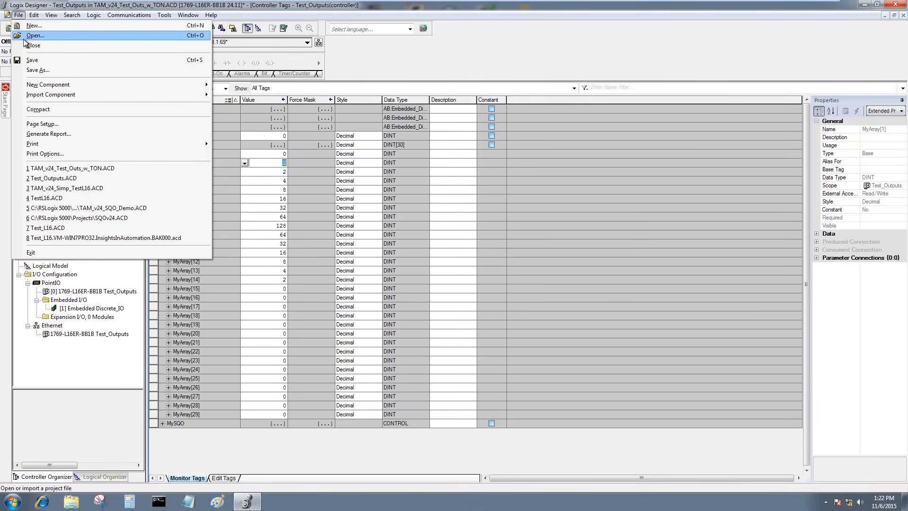
pyautogui.click(38, 69)
pyautogui.write('TestSQO')
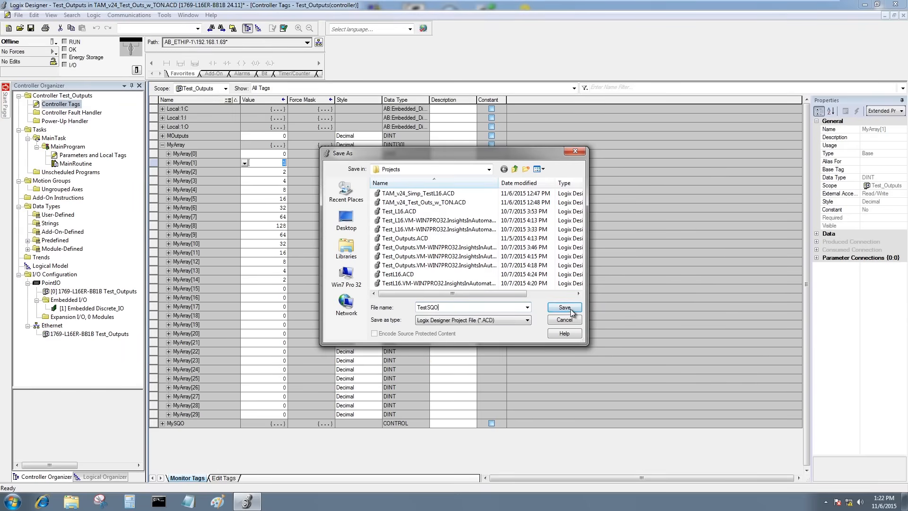
pyautogui.click(562, 307)
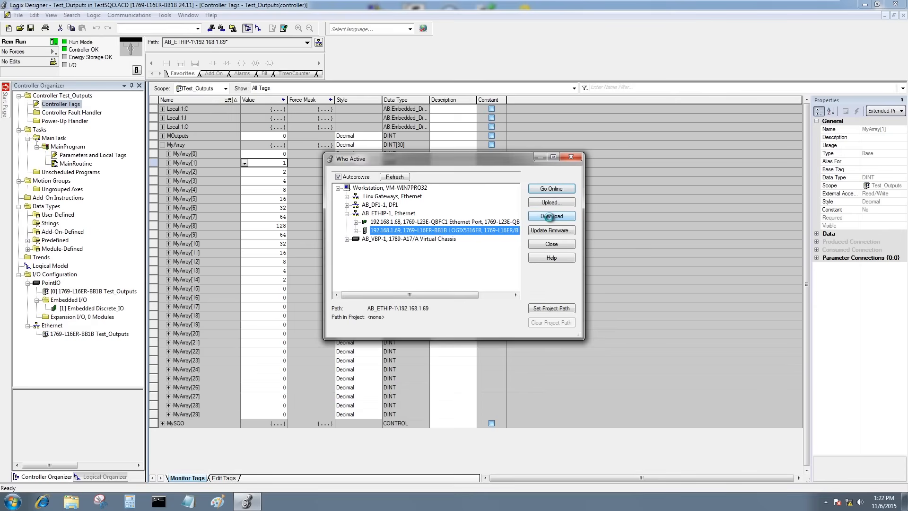
# Download the project to the 1769-L16ER controller and return it to Remote Run.
pyautogui.click(550, 216)
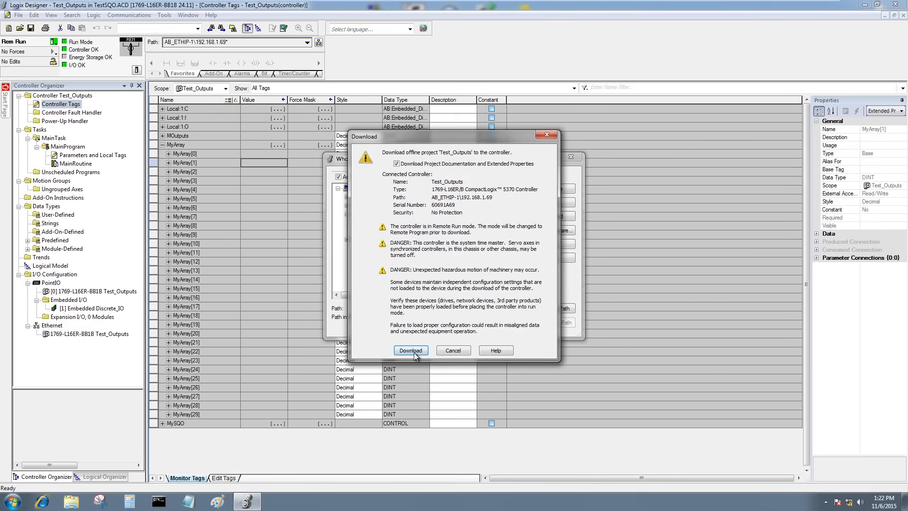
pyautogui.click(410, 350)
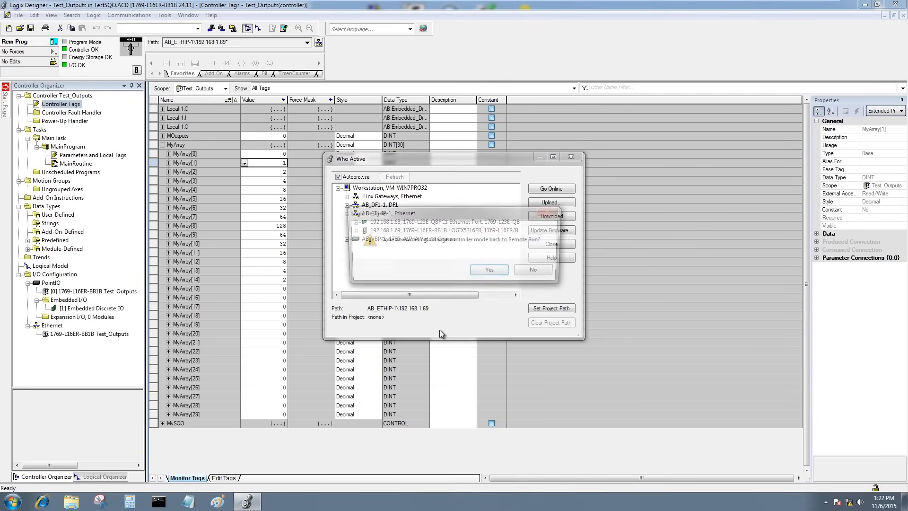
pyautogui.click(489, 270)
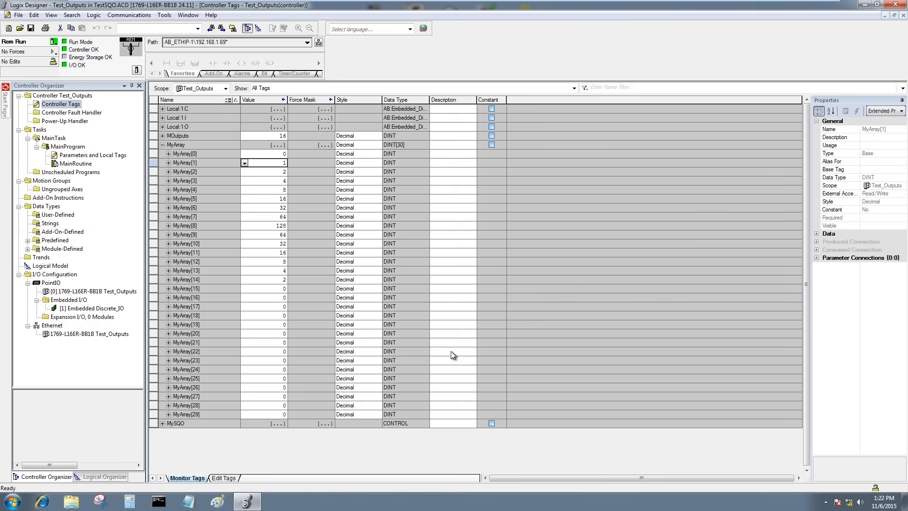